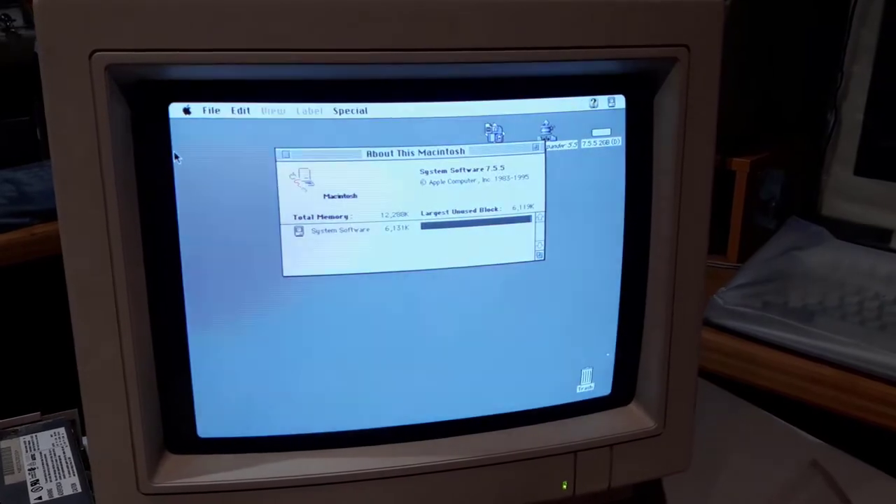
Open the mounted Mac OS 8 CD's window from its desktop icon.
double_click(599, 152)
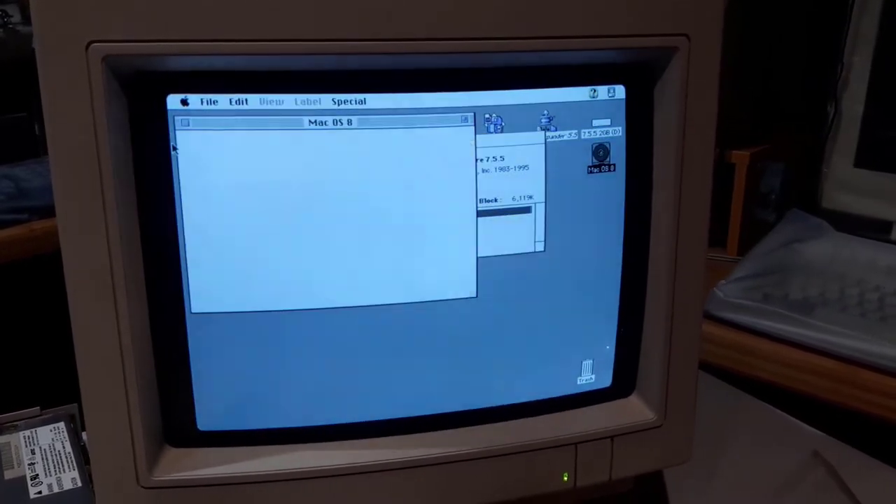